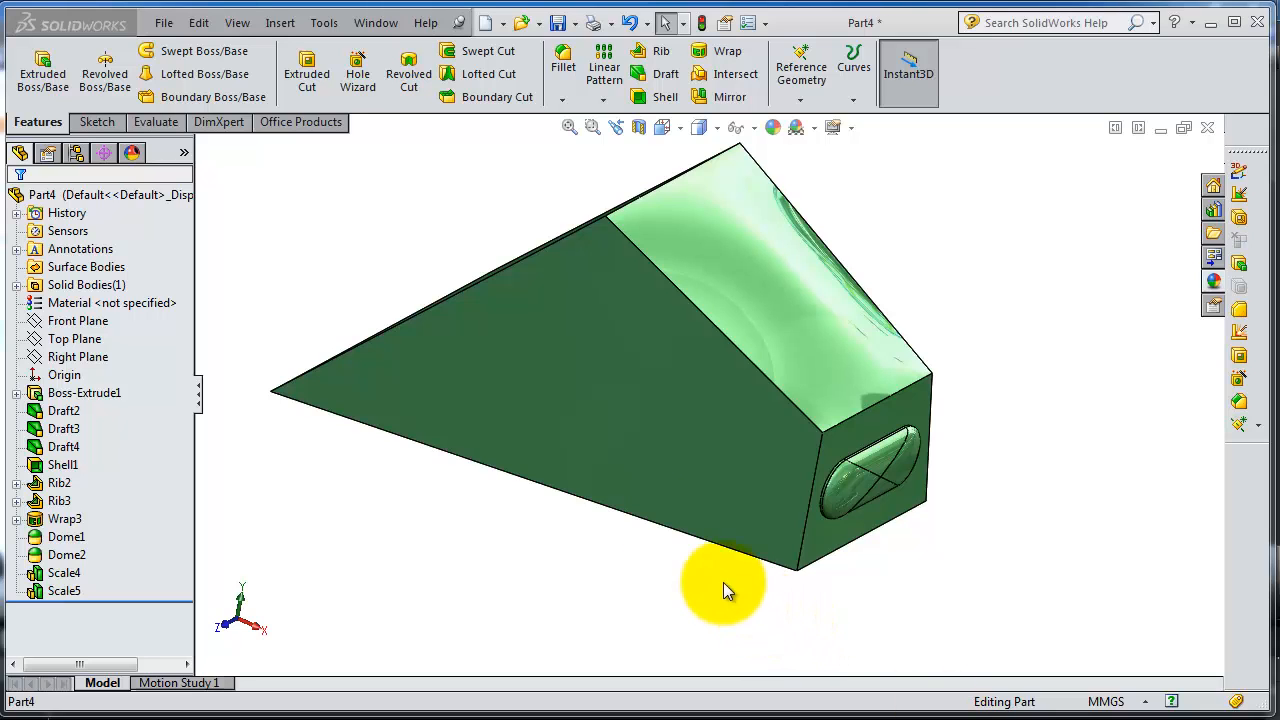
- Orbit the wedge to inspect its sides and underside, ending with the sloping face forward
left_click_drag(724, 584, 428, 292)
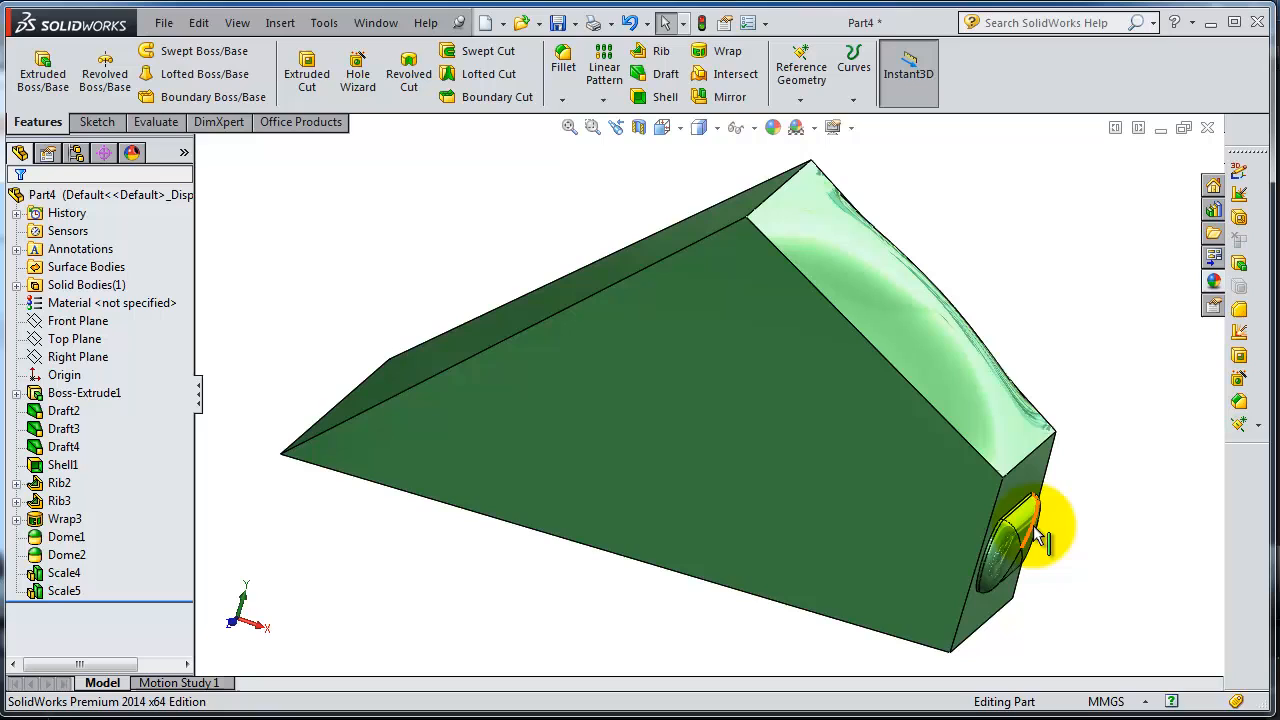
mouse_move(896, 280)
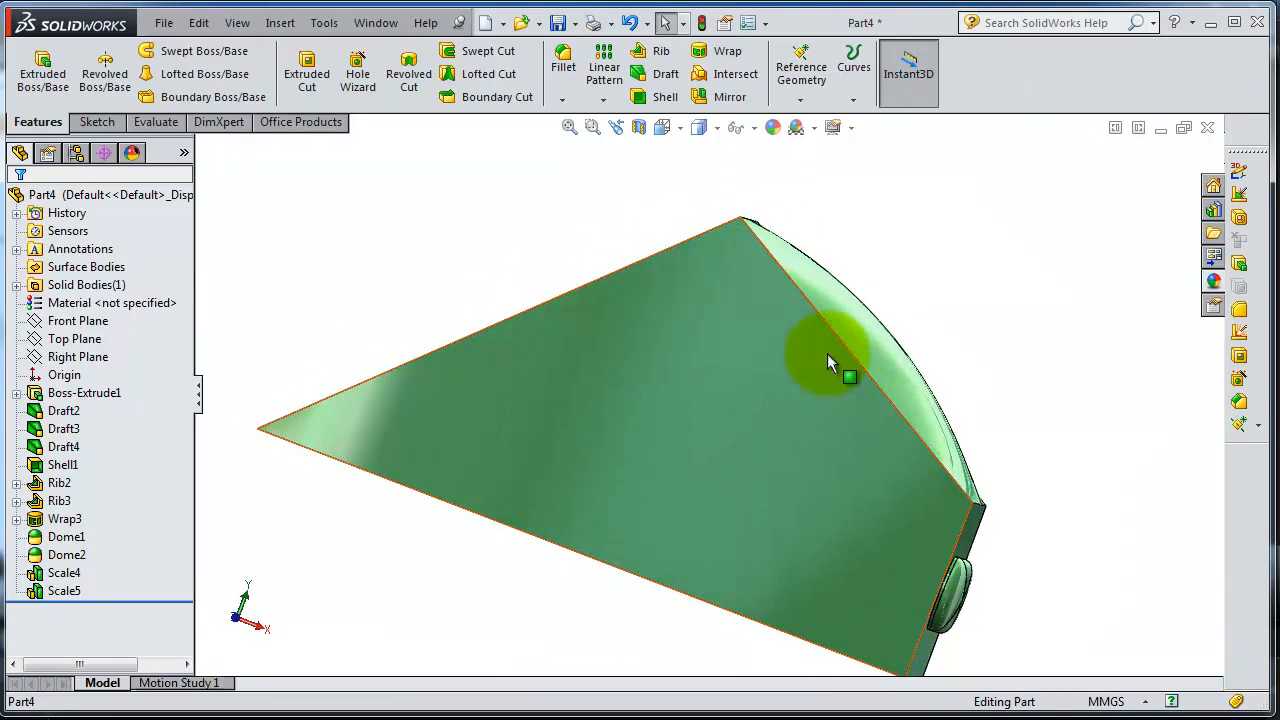
left_click_drag(836, 364, 684, 356)
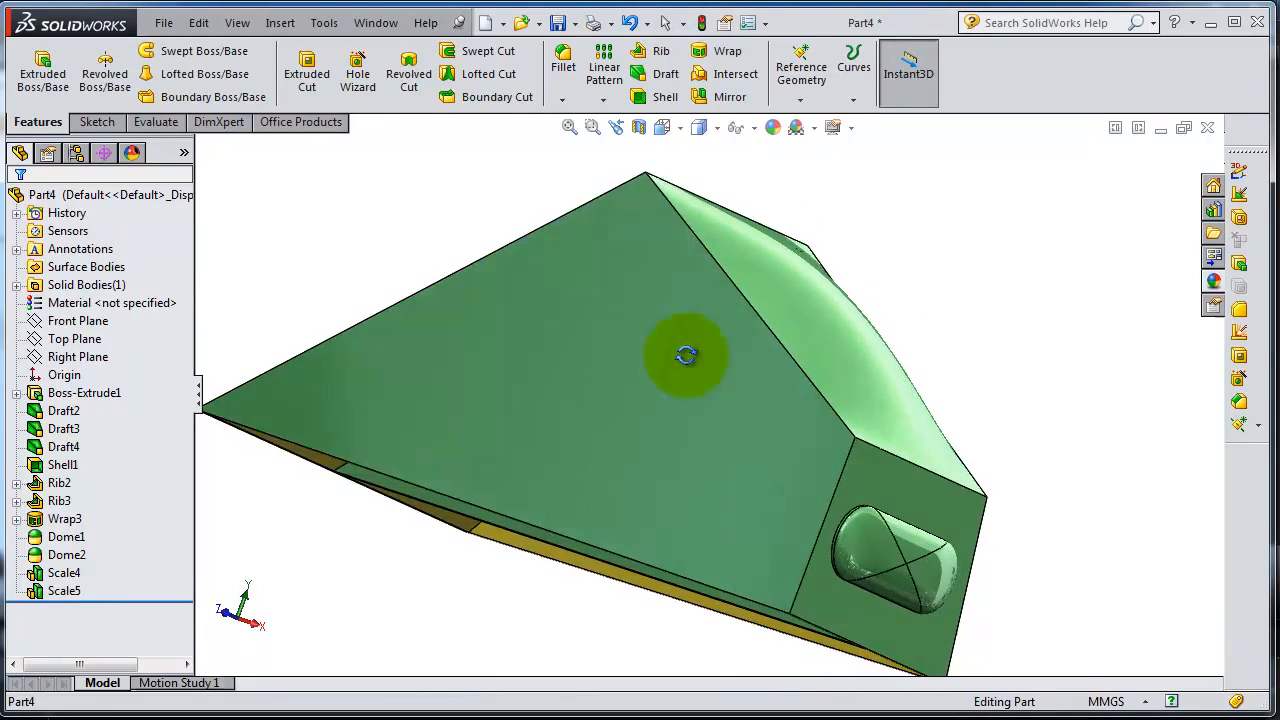
left_click_drag(688, 356, 530, 320)
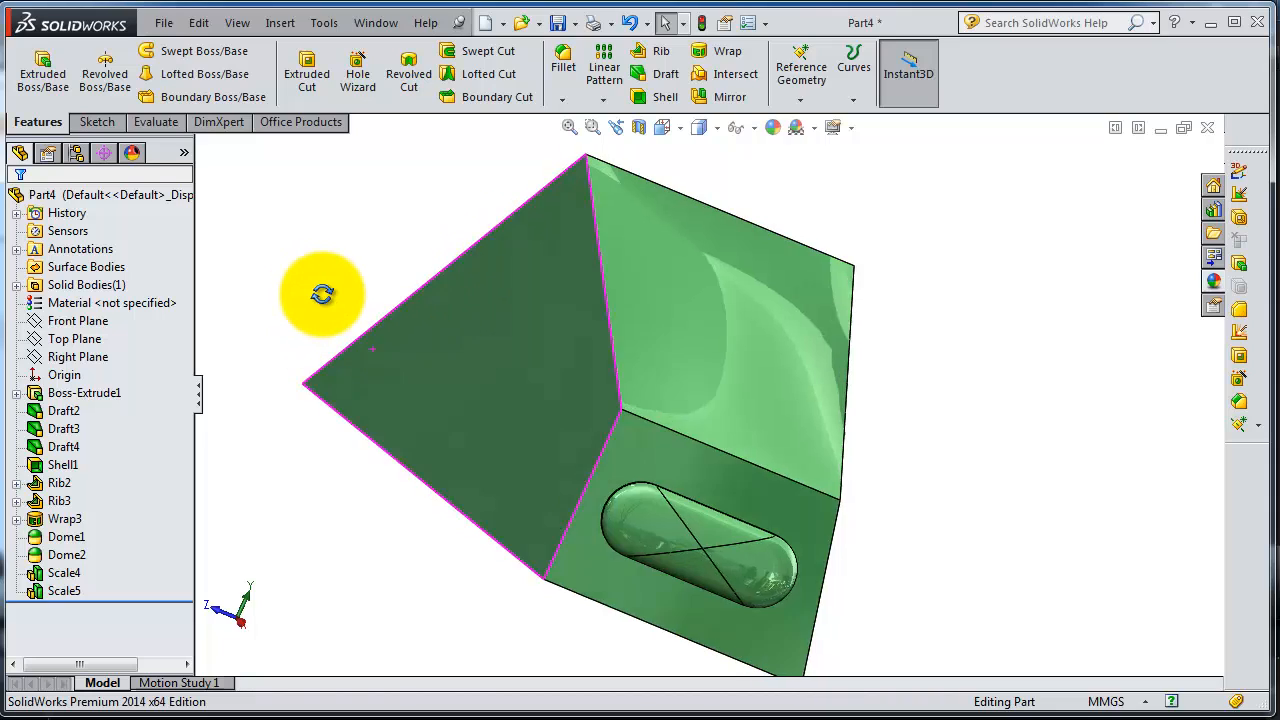
left_click_drag(320, 296, 664, 376)
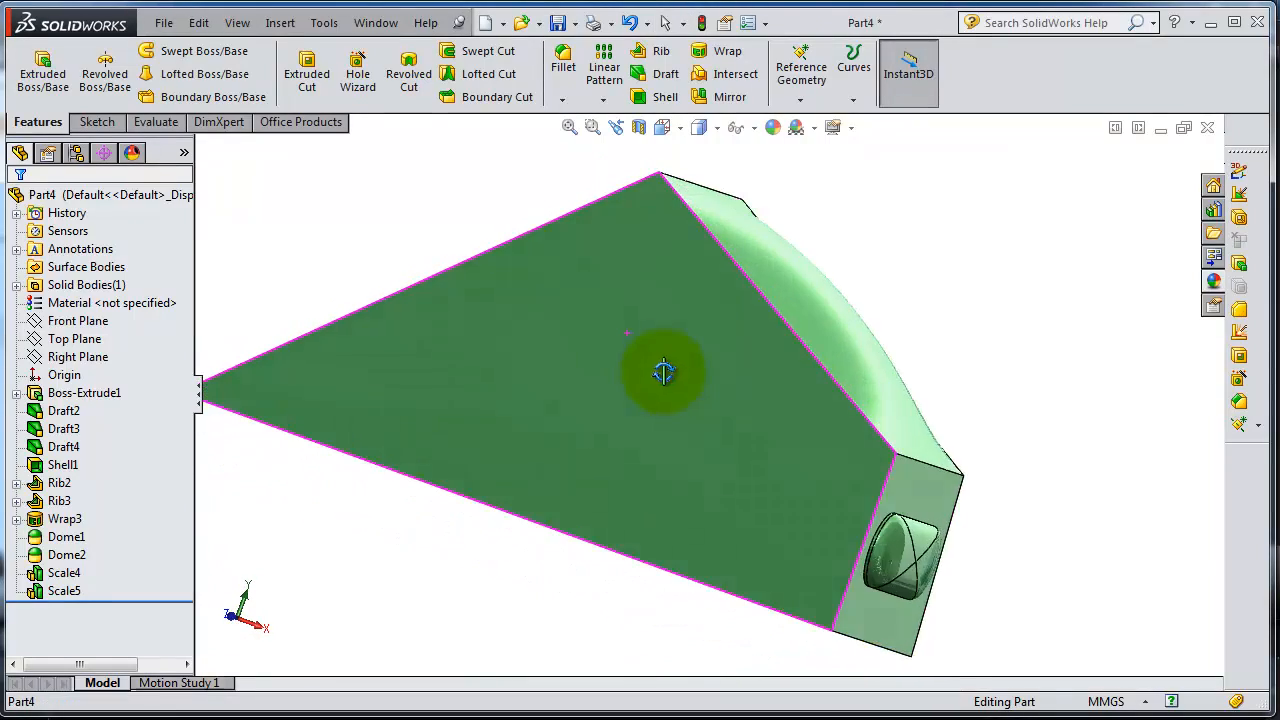
left_click_drag(664, 376, 630, 432)
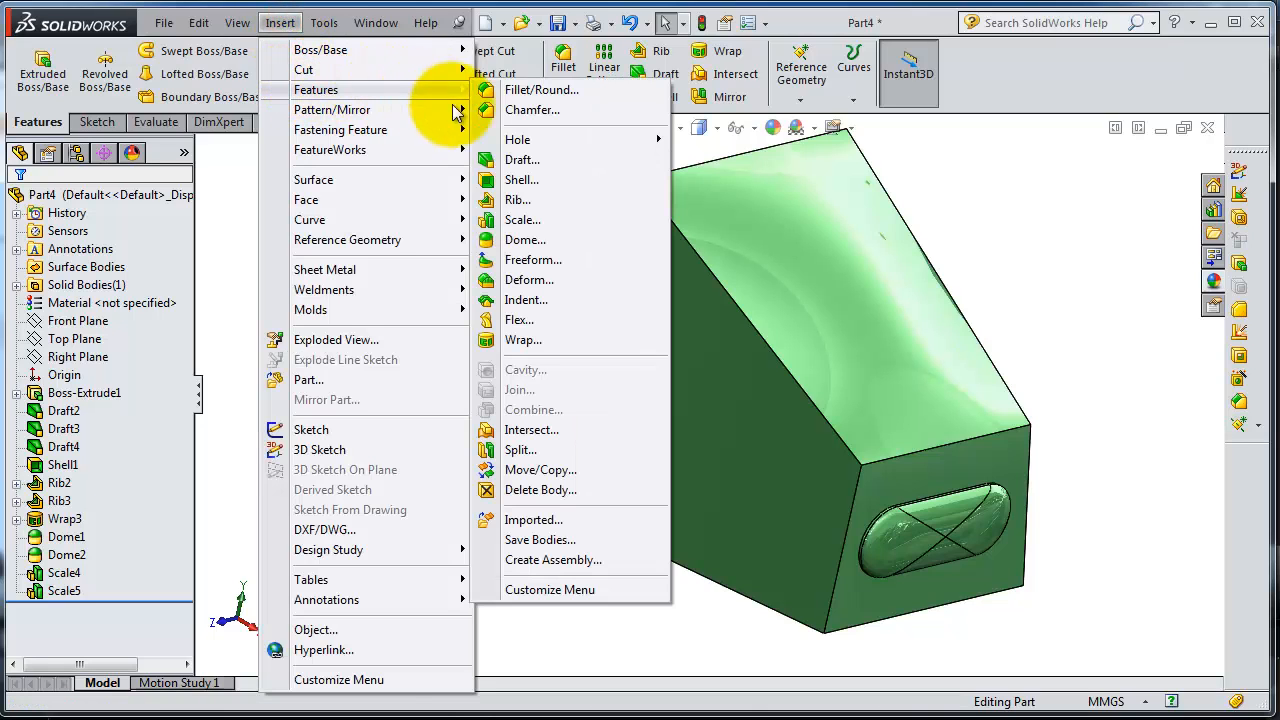
- Start a Freeform on the large sloping face and lay a control curve across its mesh
left_click(532, 260)
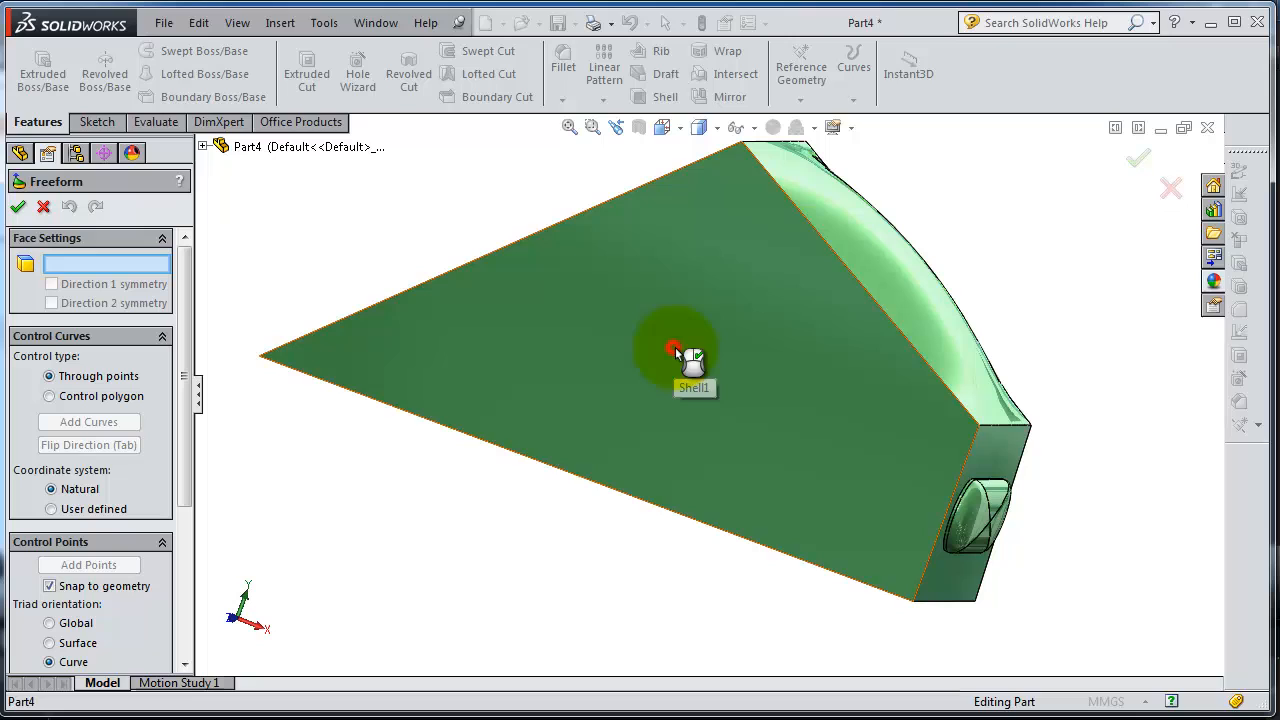
left_click(676, 350)
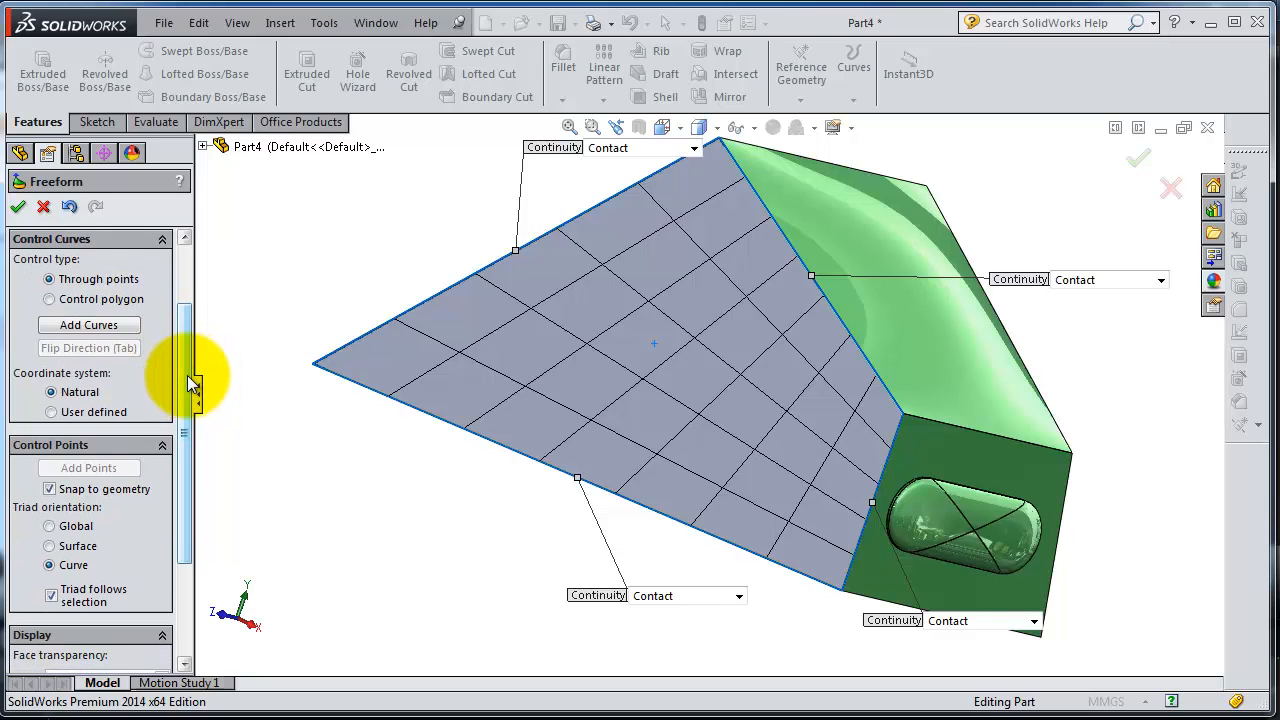
mouse_move(704, 218)
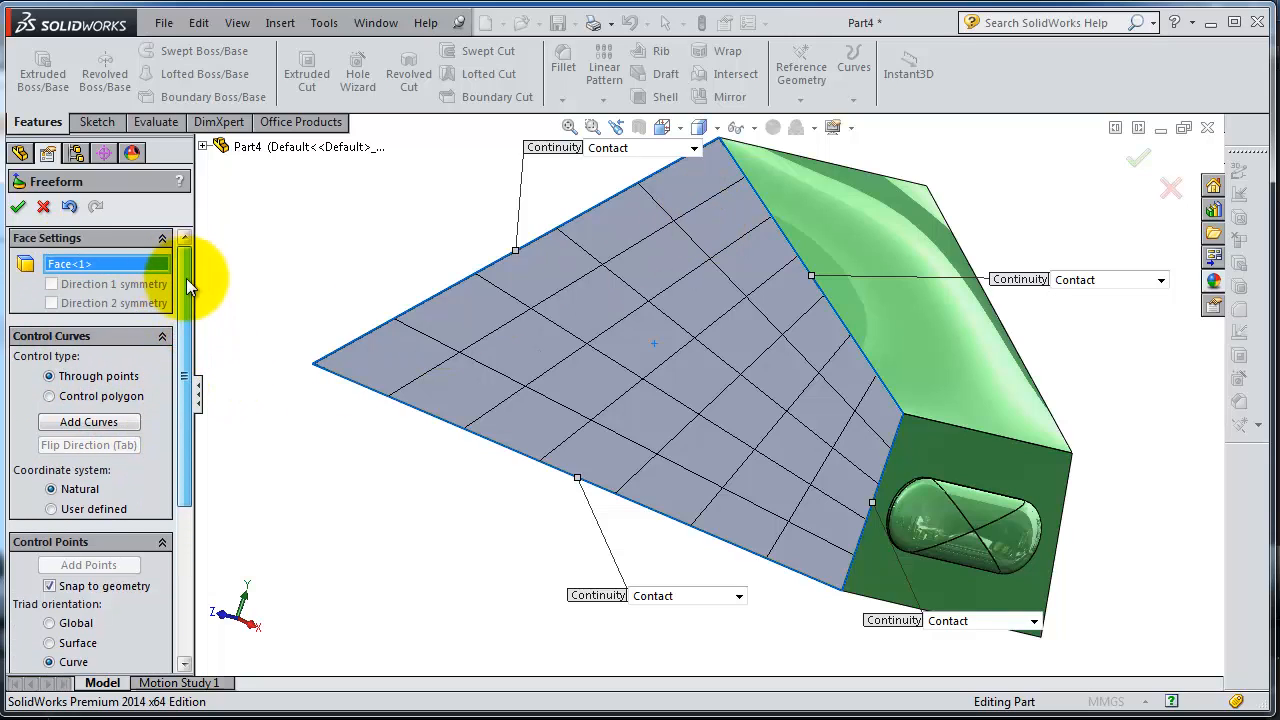
left_click_drag(184, 270, 198, 420)
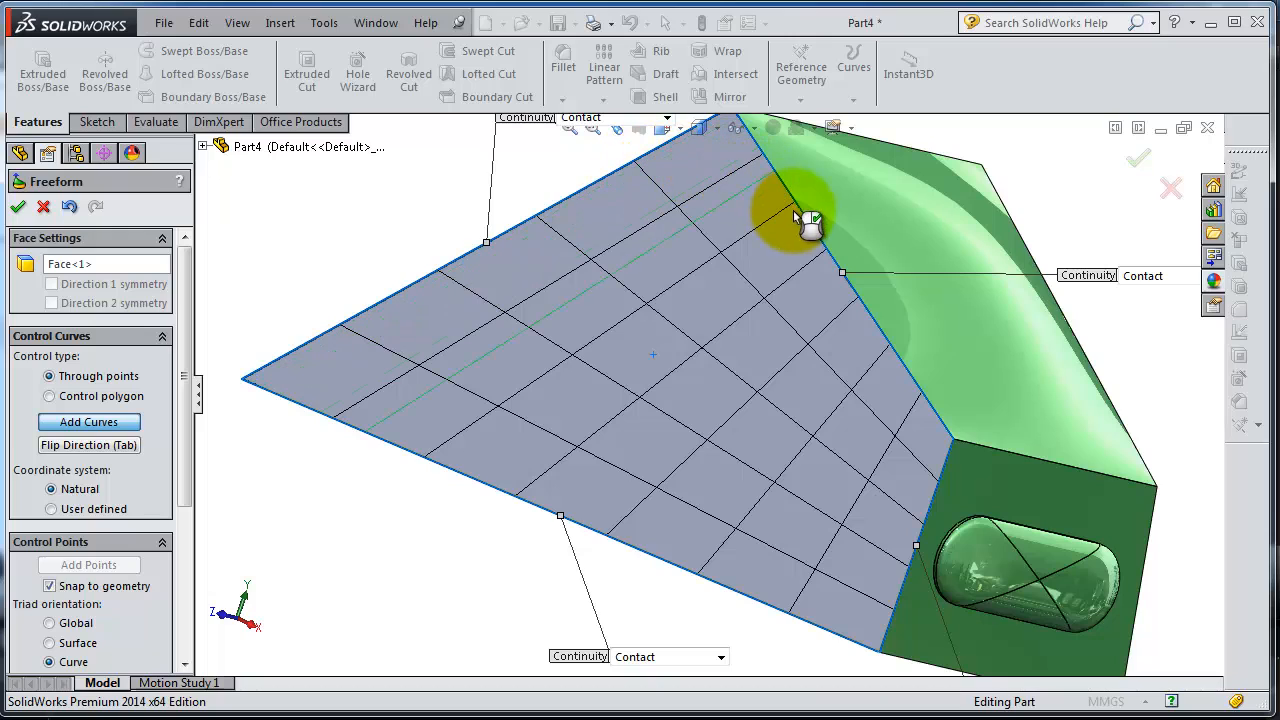
mouse_move(850, 444)
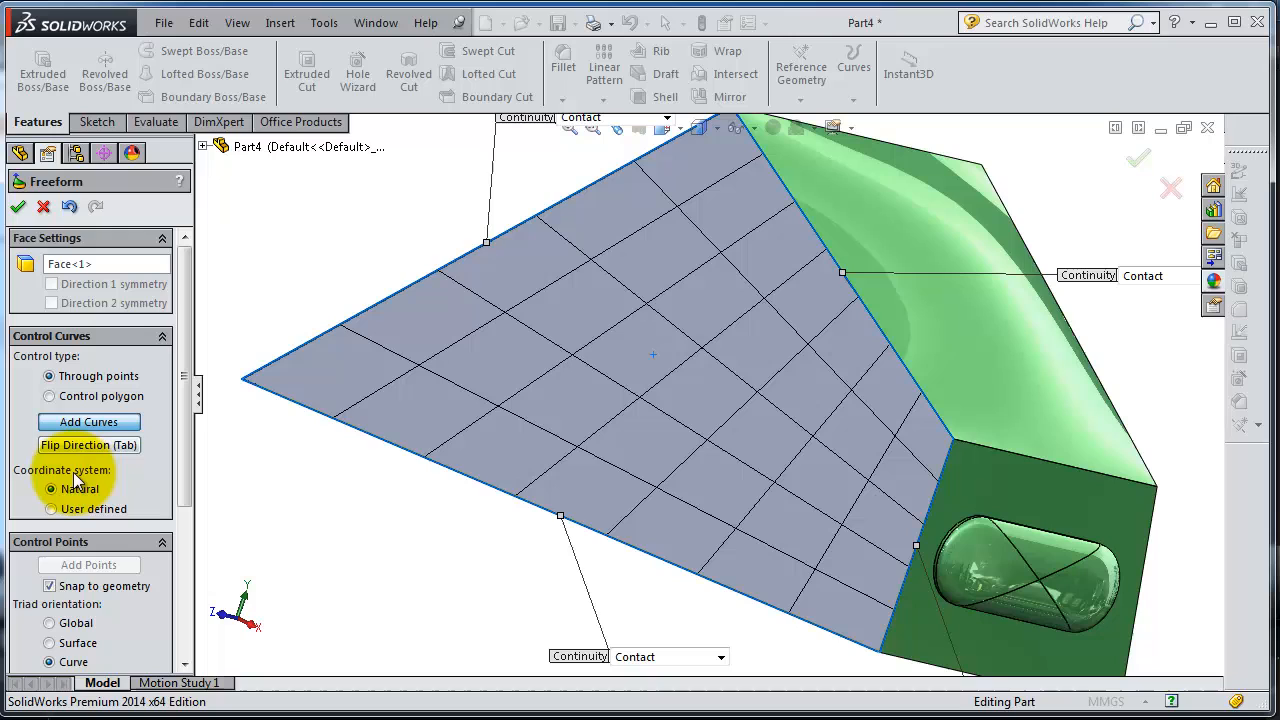
mouse_move(390, 316)
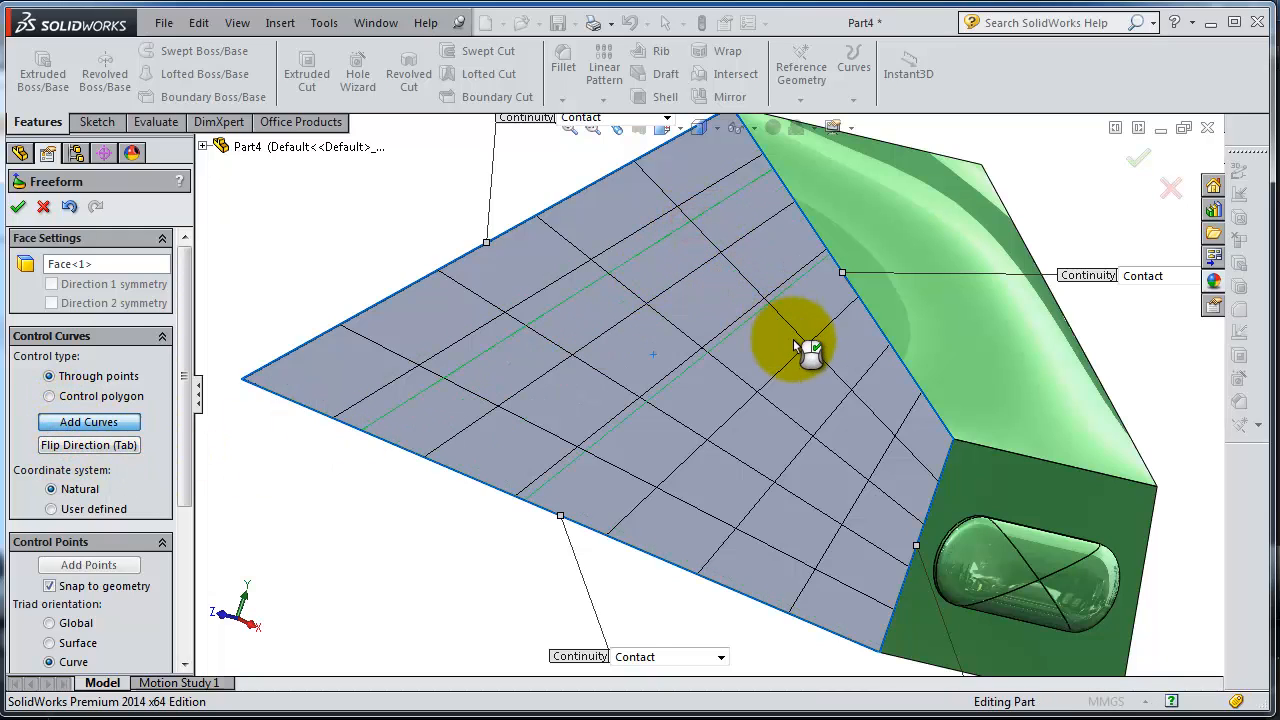
mouse_move(856, 430)
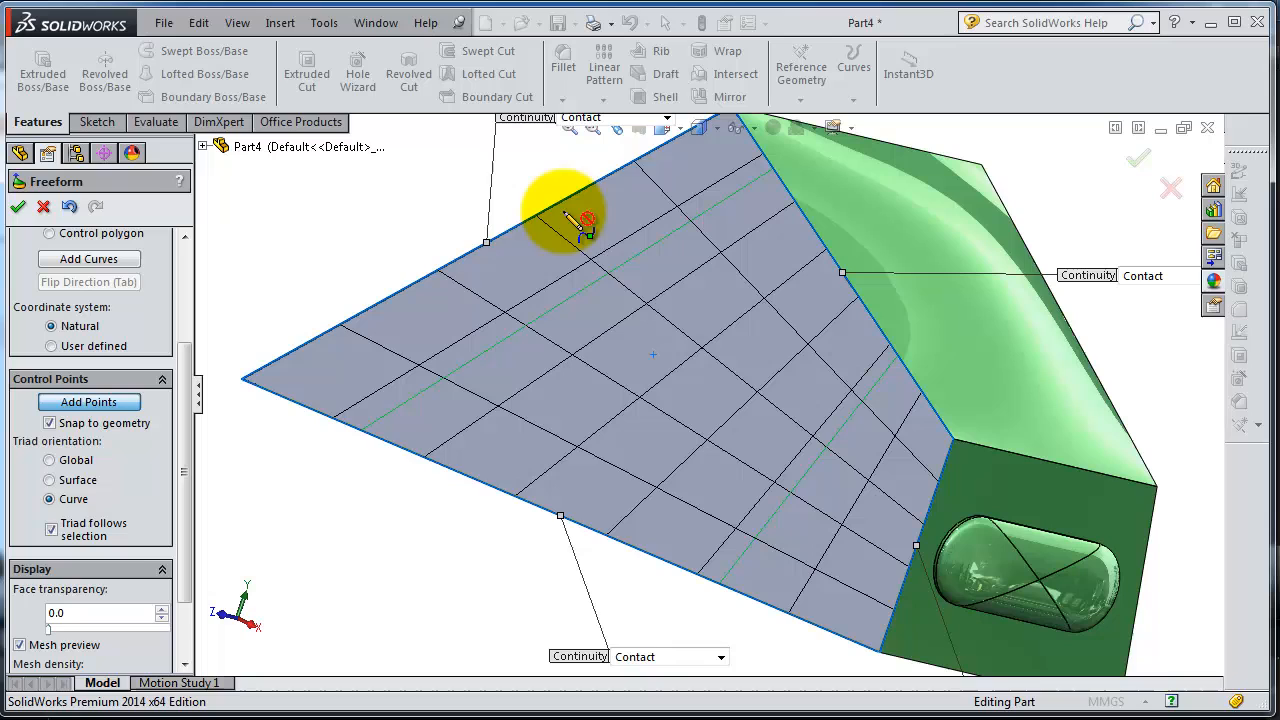
mouse_move(810, 284)
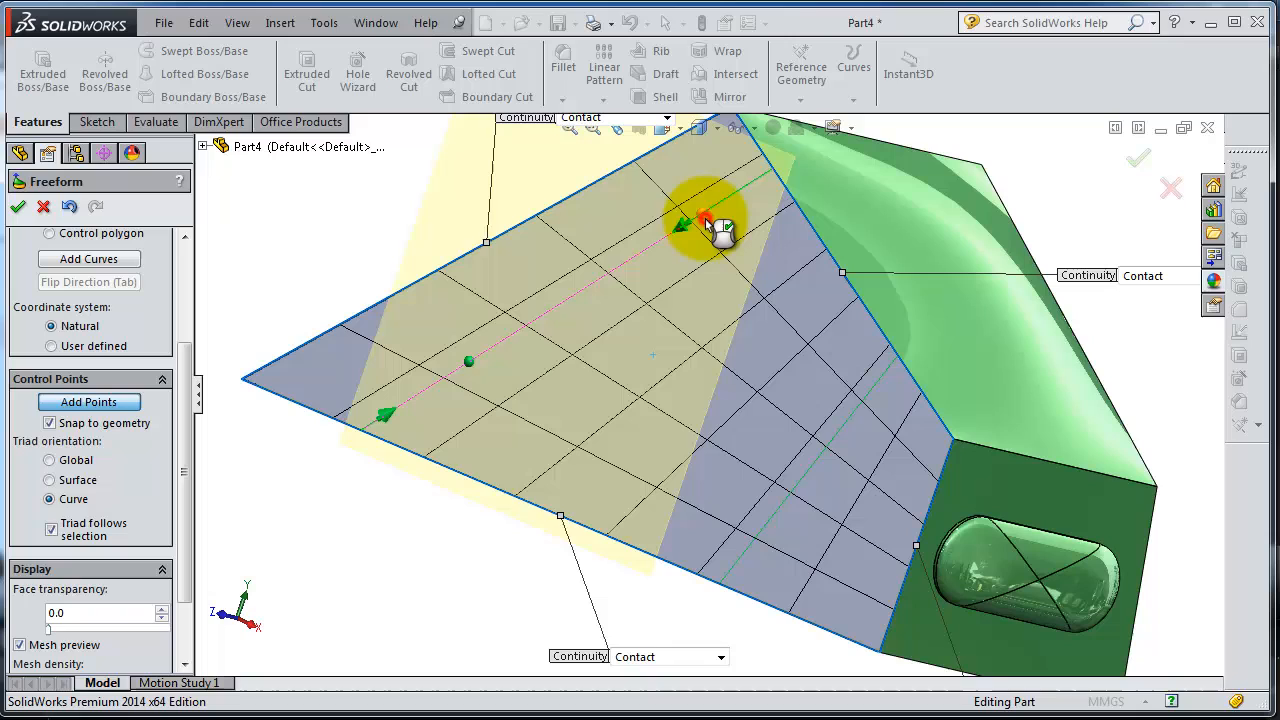
- Place control points along the freeform curve on the sloping face
left_click_drag(710, 220, 790, 516)
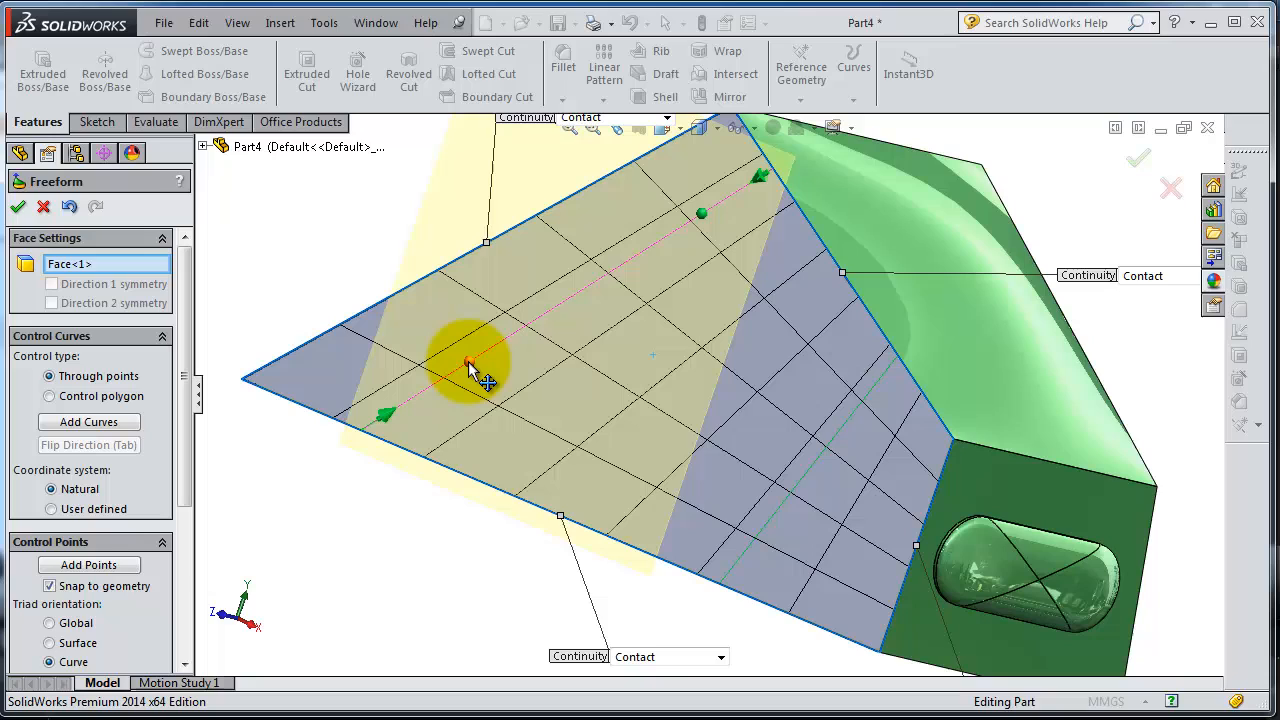
- Add a control point and pull it outward so the flat face rises into a bump
left_click(470, 364)
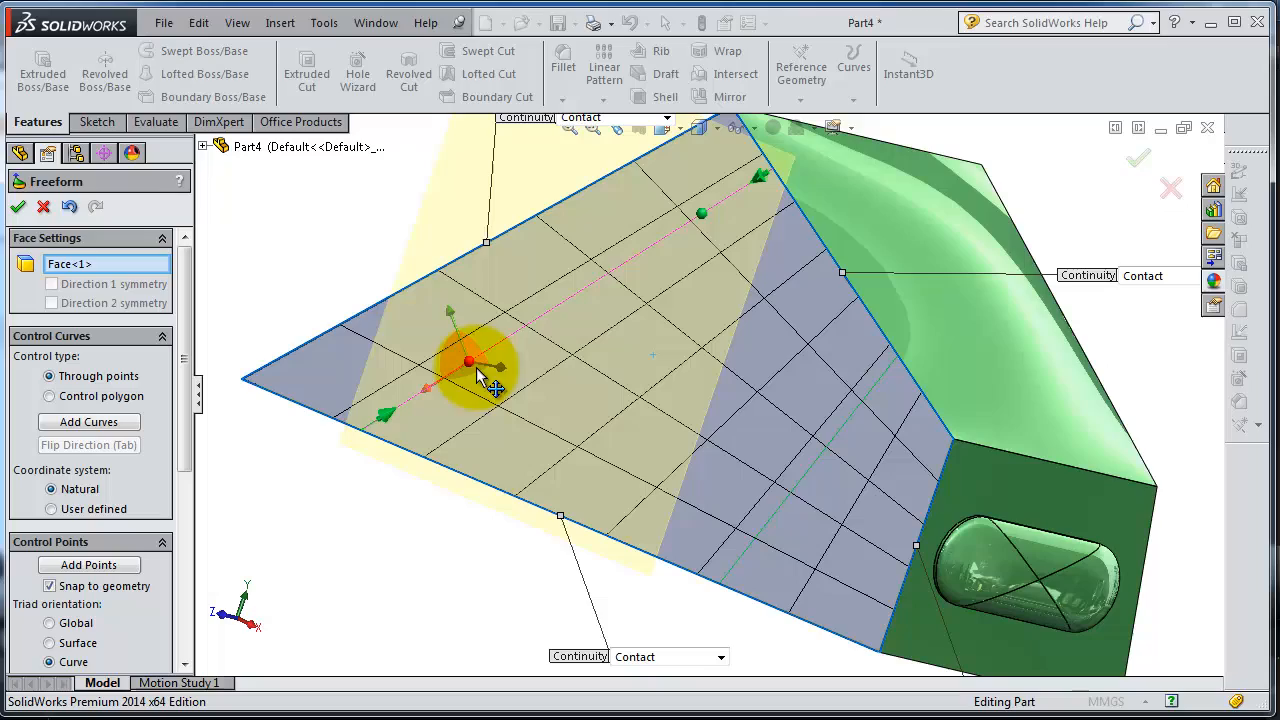
left_click_drag(470, 362, 500, 318)
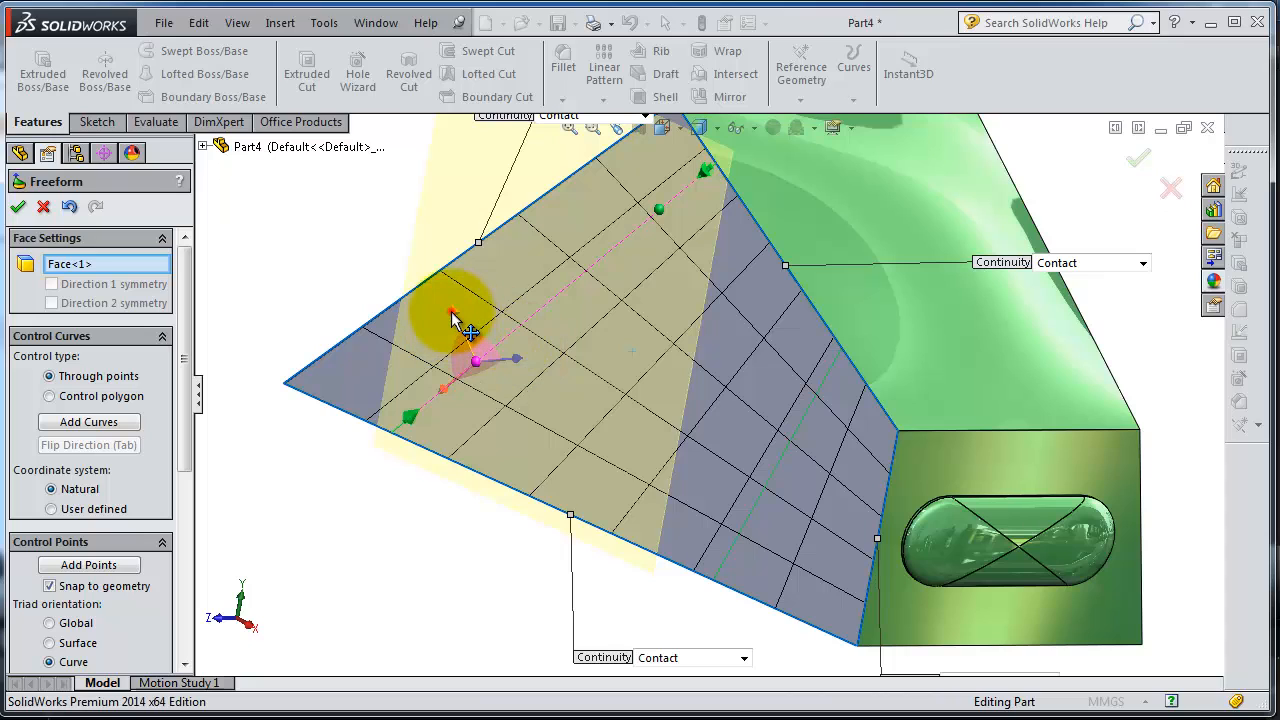
left_click_drag(450, 316, 464, 336)
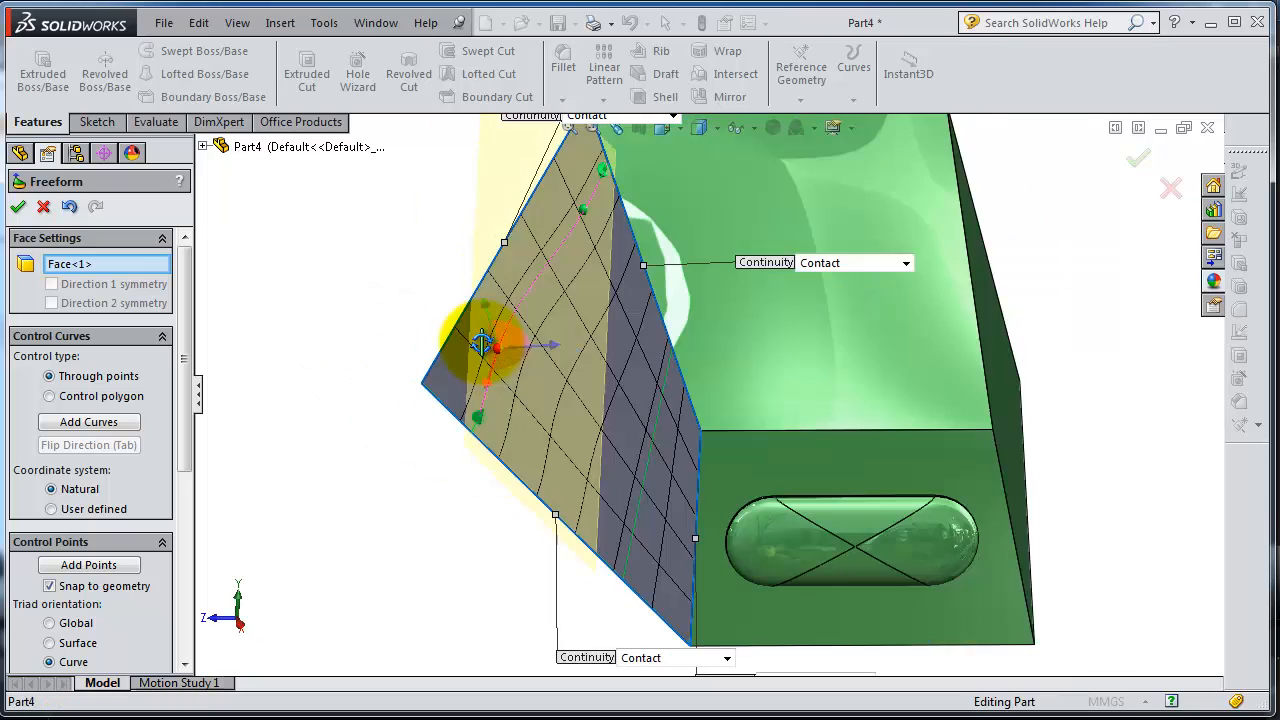
left_click_drag(490, 348, 576, 352)
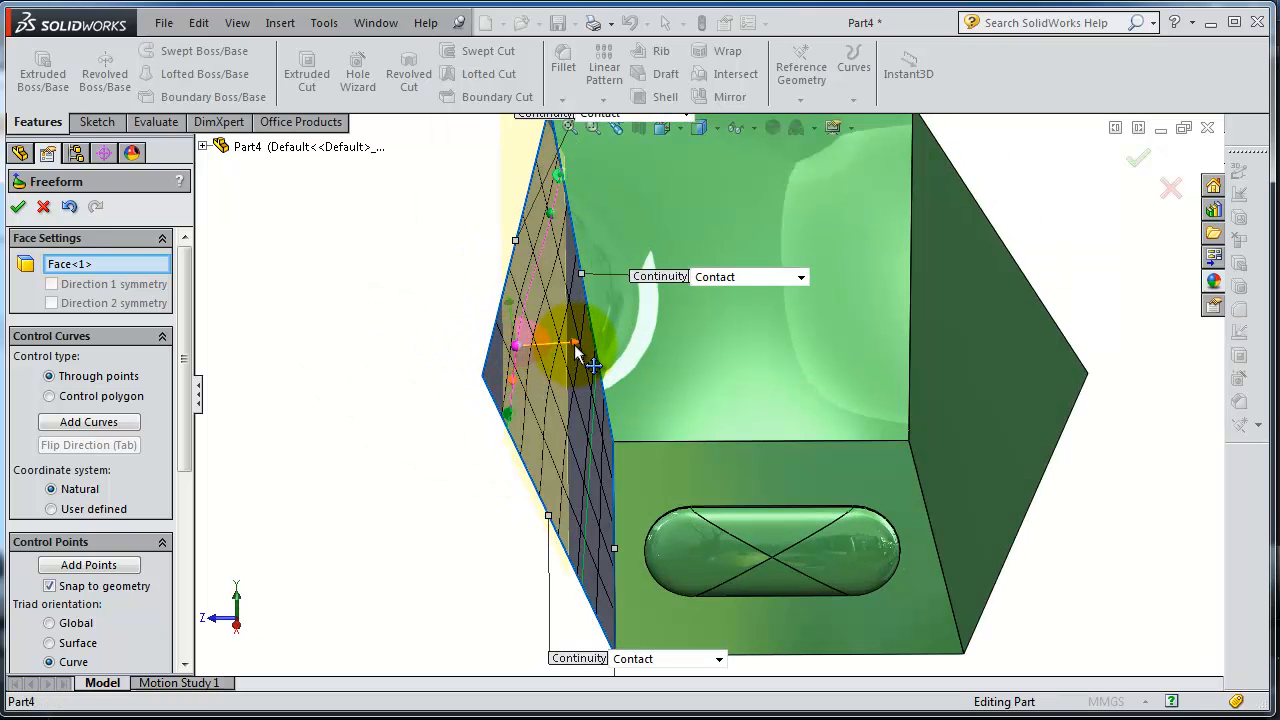
left_click_drag(576, 350, 480, 356)
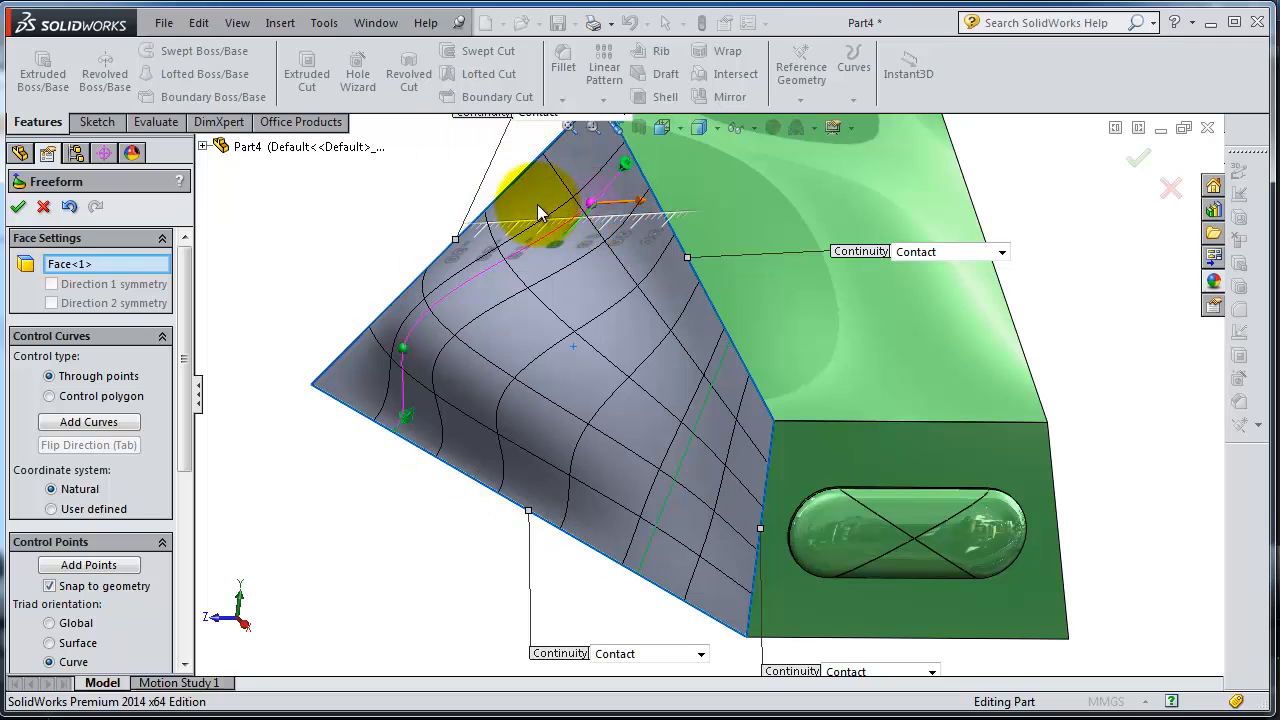
- Adjust the bump's height and reshape it by moving the control point further
left_click_drag(540, 216, 530, 204)
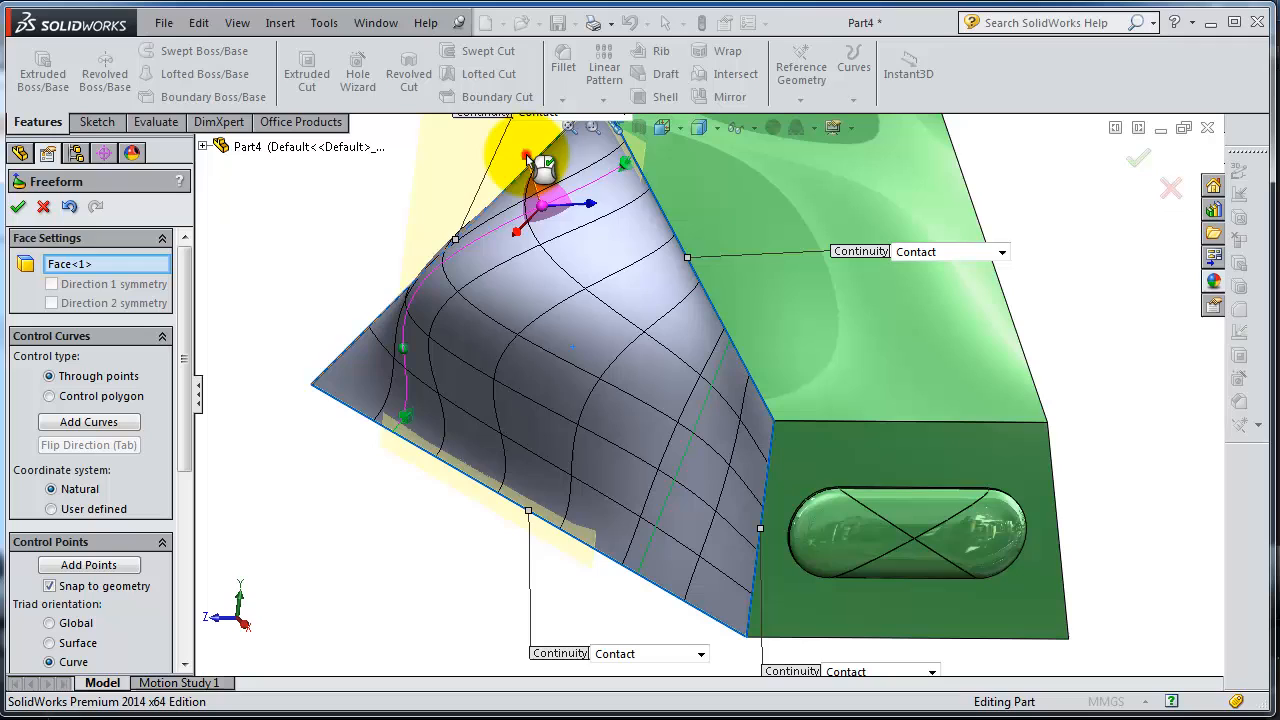
left_click_drag(540, 200, 564, 270)
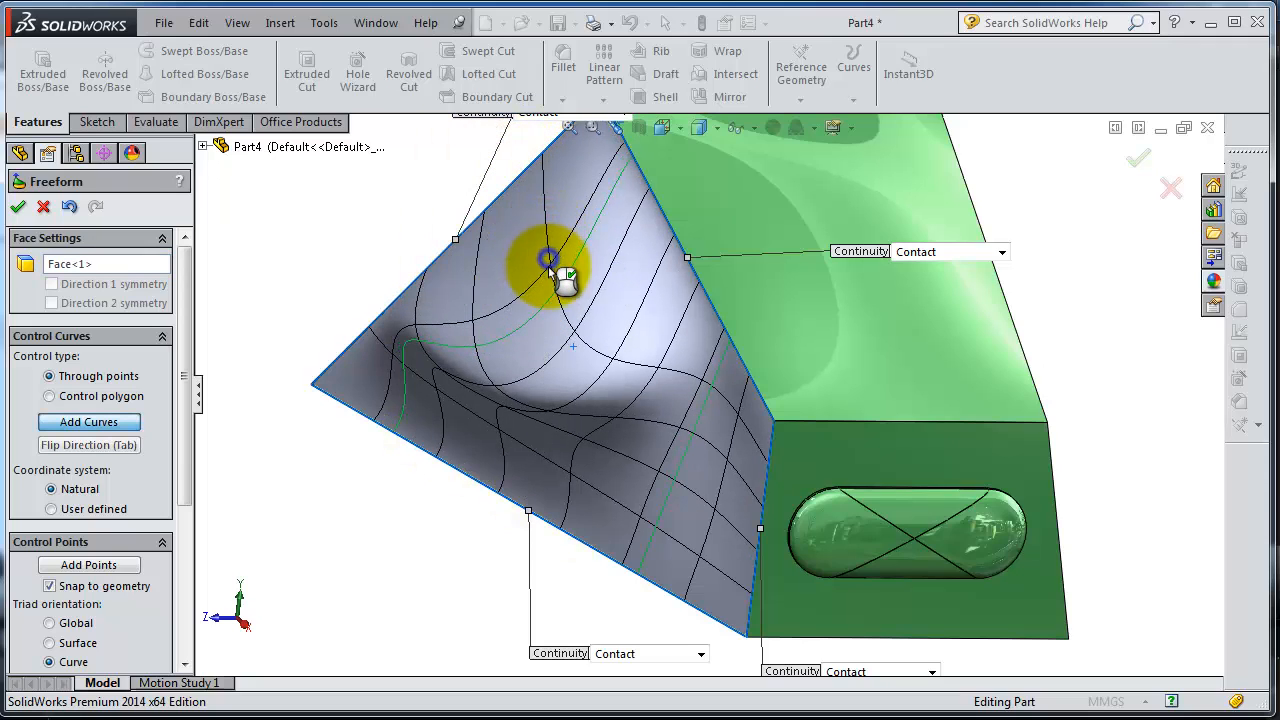
left_click_drag(550, 264, 618, 176)
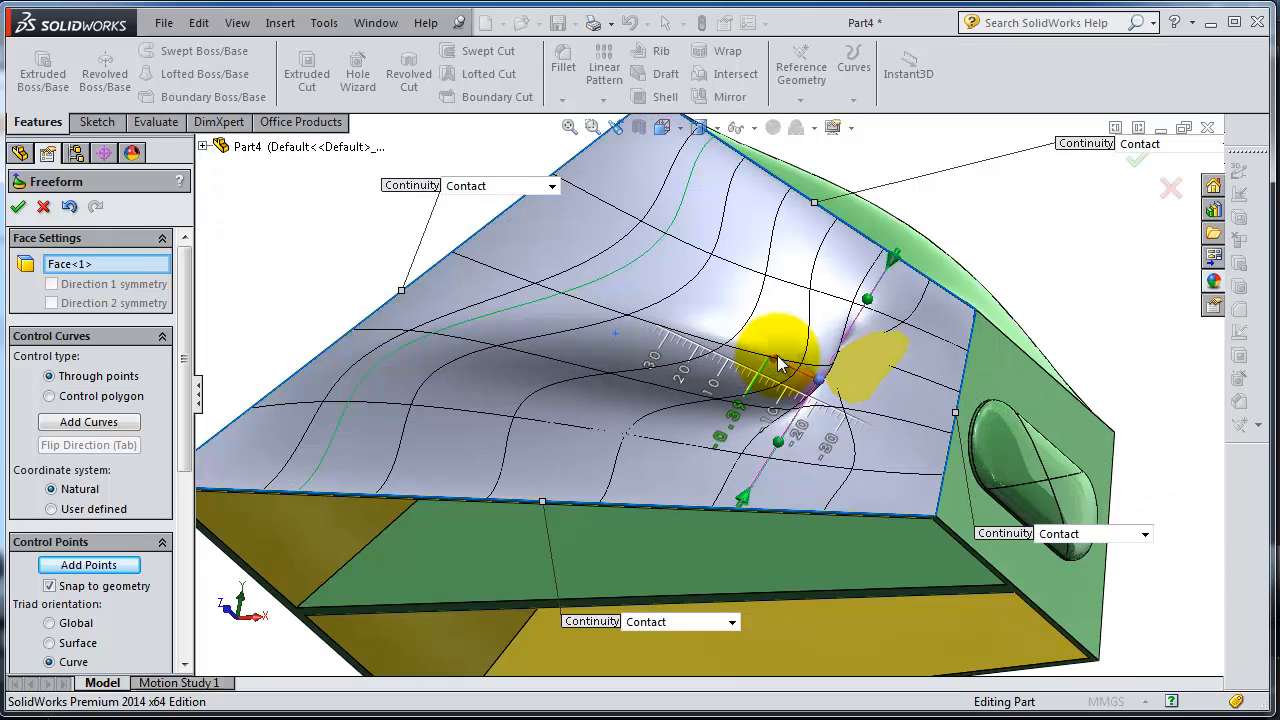
- Push a point down to form a dip beside the bump and accept the Freeform1 feature
left_click_drag(780, 344, 790, 370)
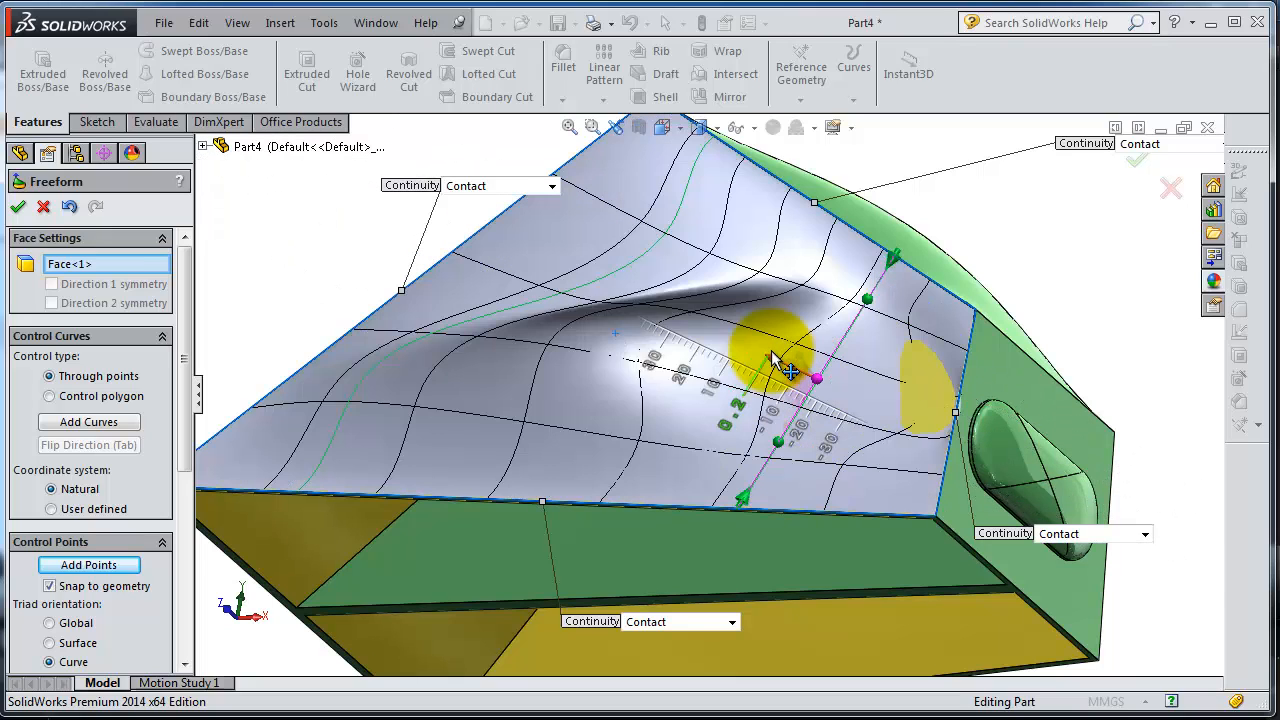
left_click_drag(790, 364, 890, 336)
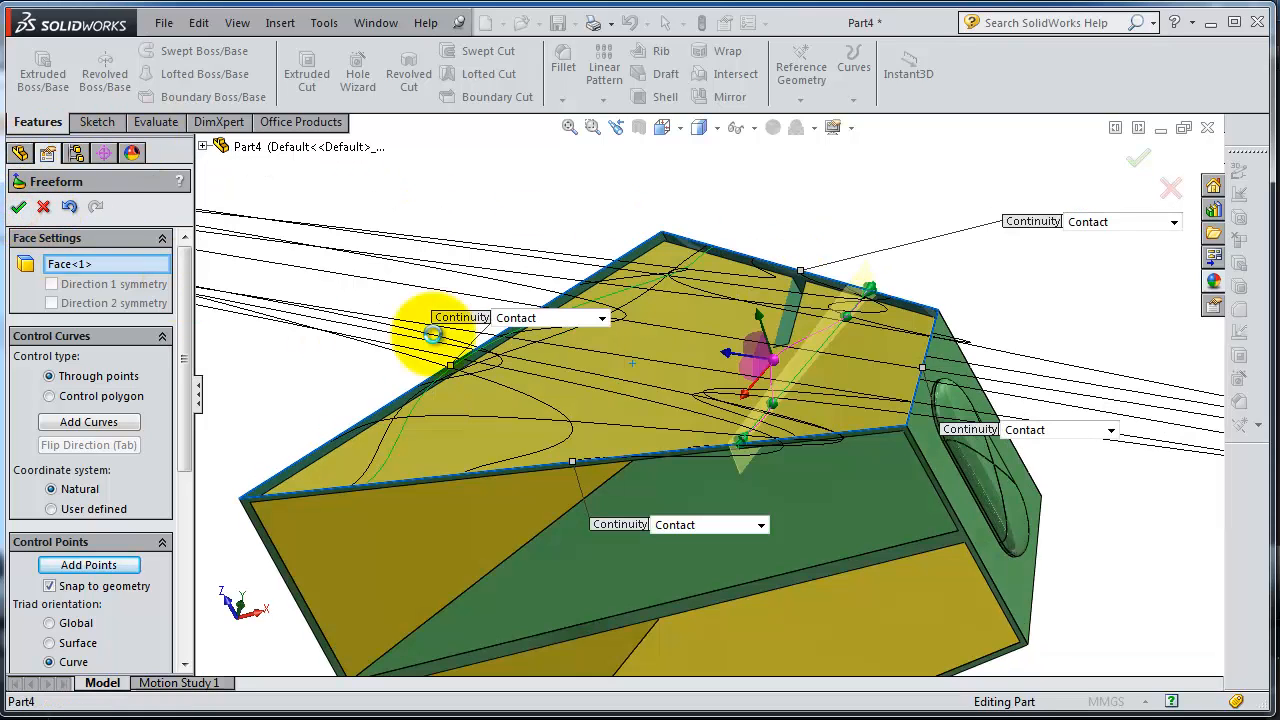
left_click(18, 206)
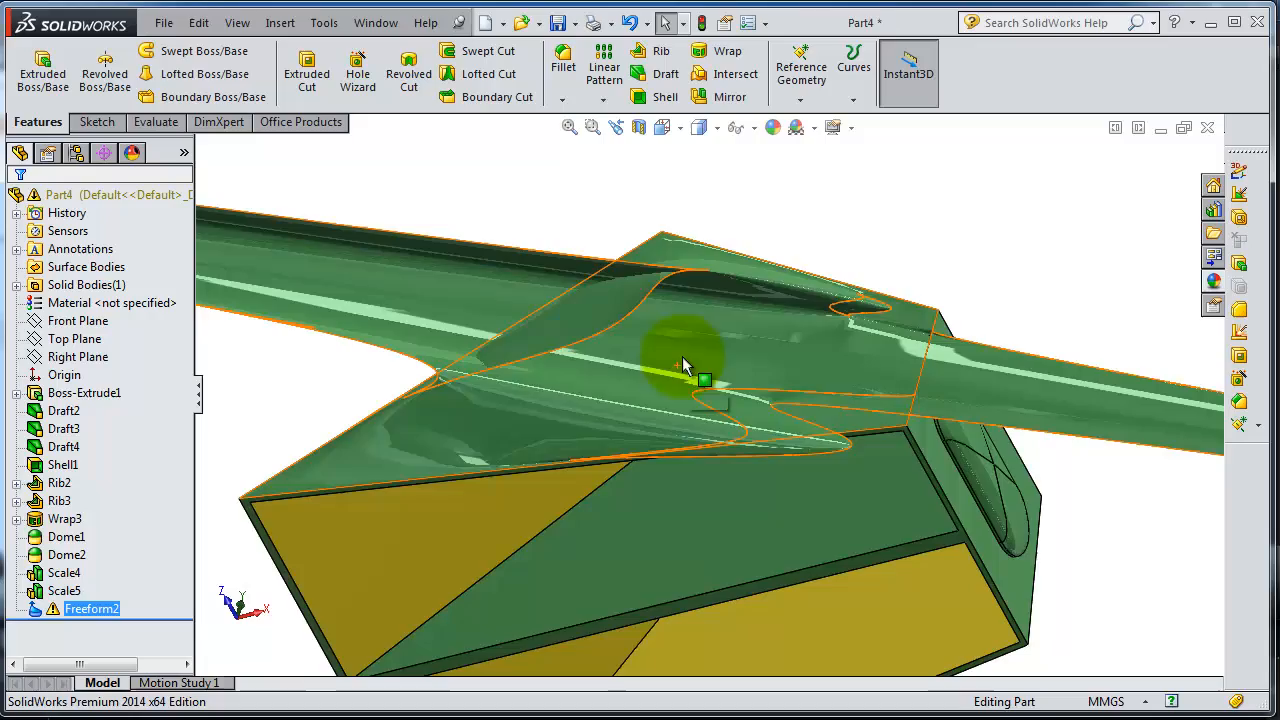
- Inspect the deformed wedge, then delete Freeform1 from the feature tree and confirm
left_click_drag(684, 364, 844, 272)
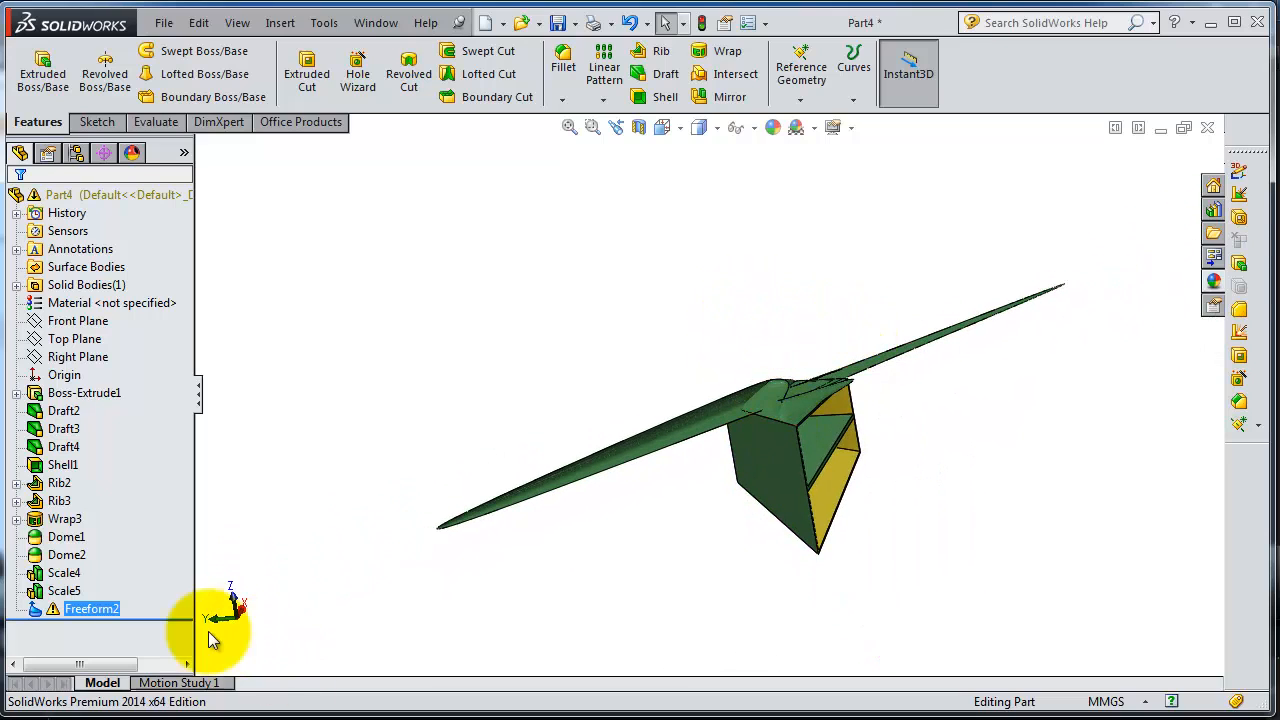
right_click(92, 608)
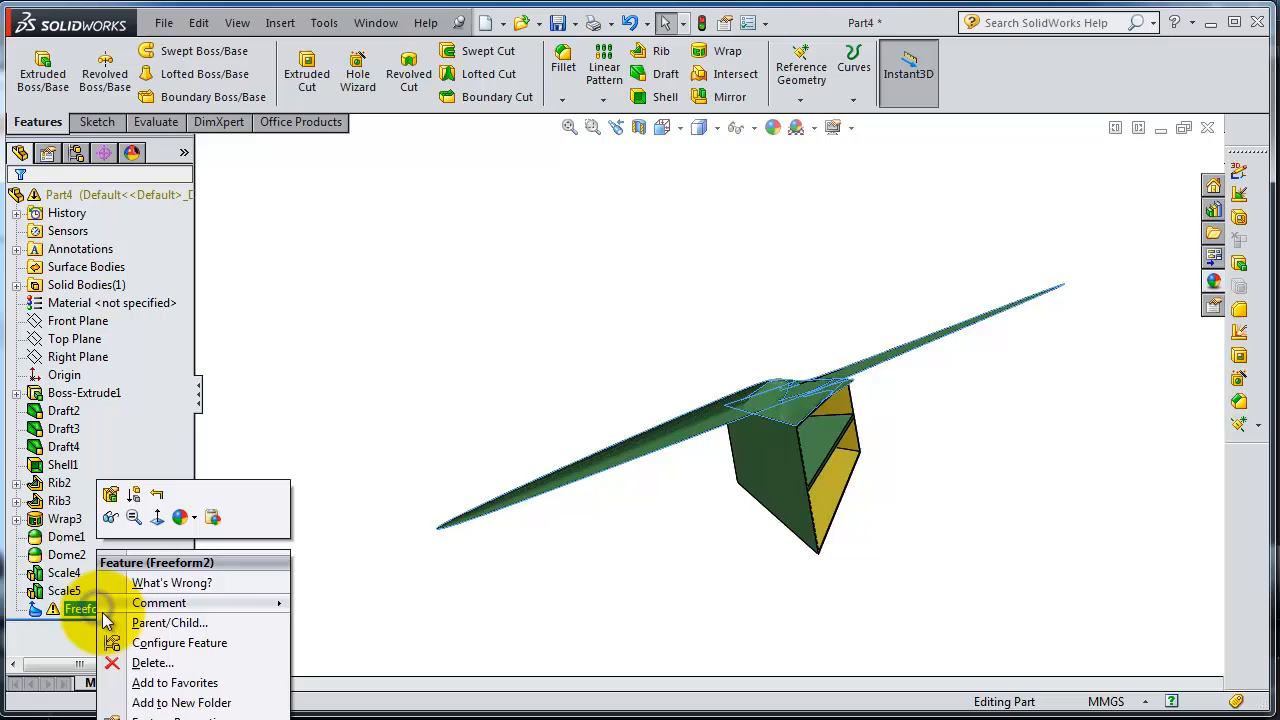
left_click(152, 664)
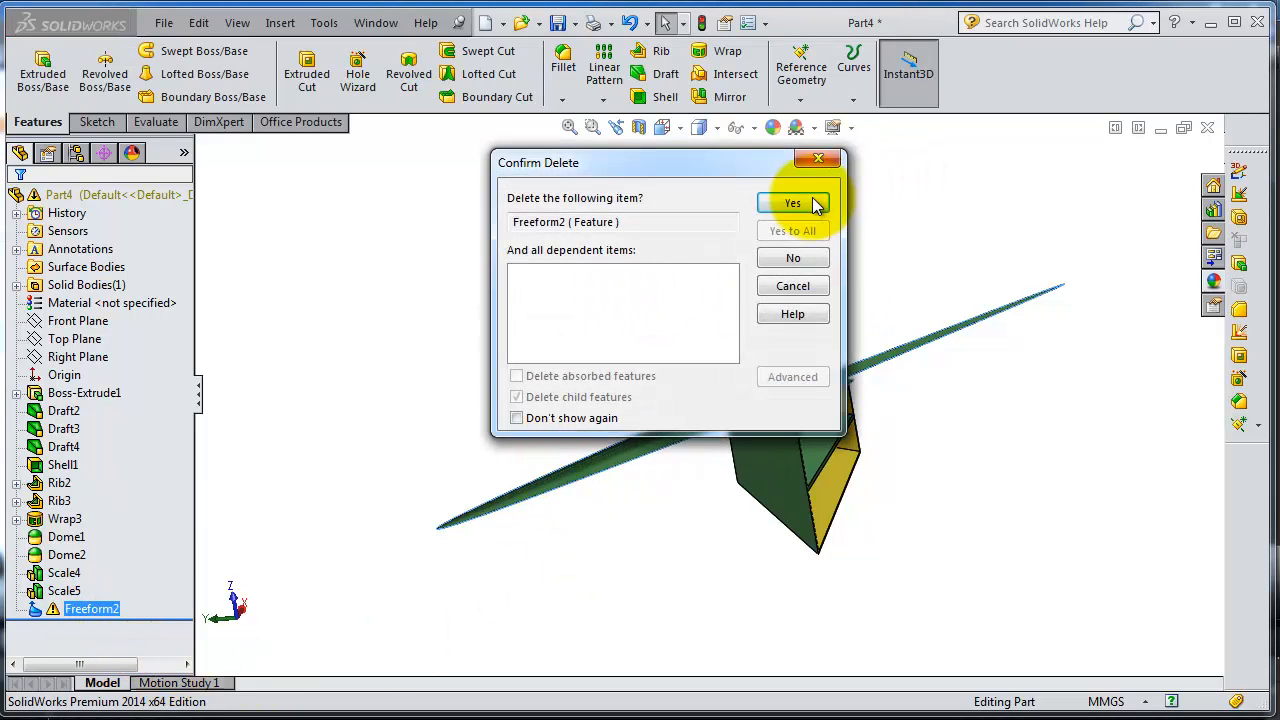
left_click(792, 204)
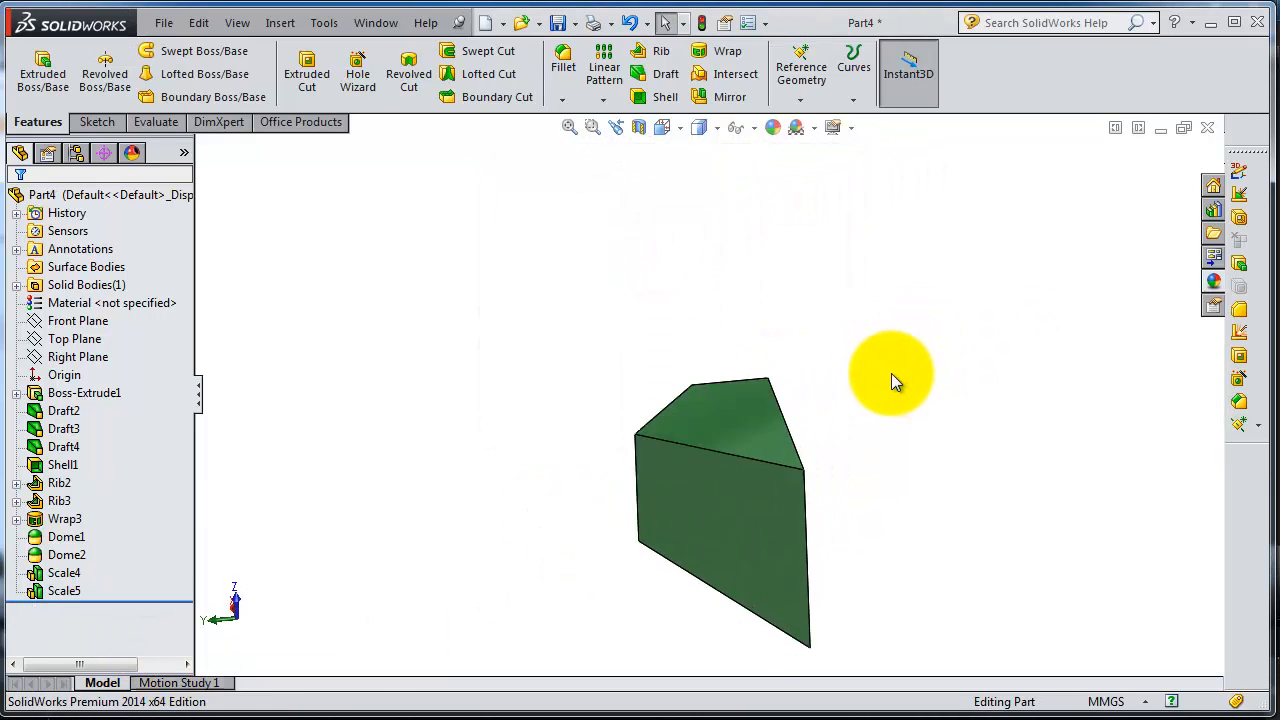